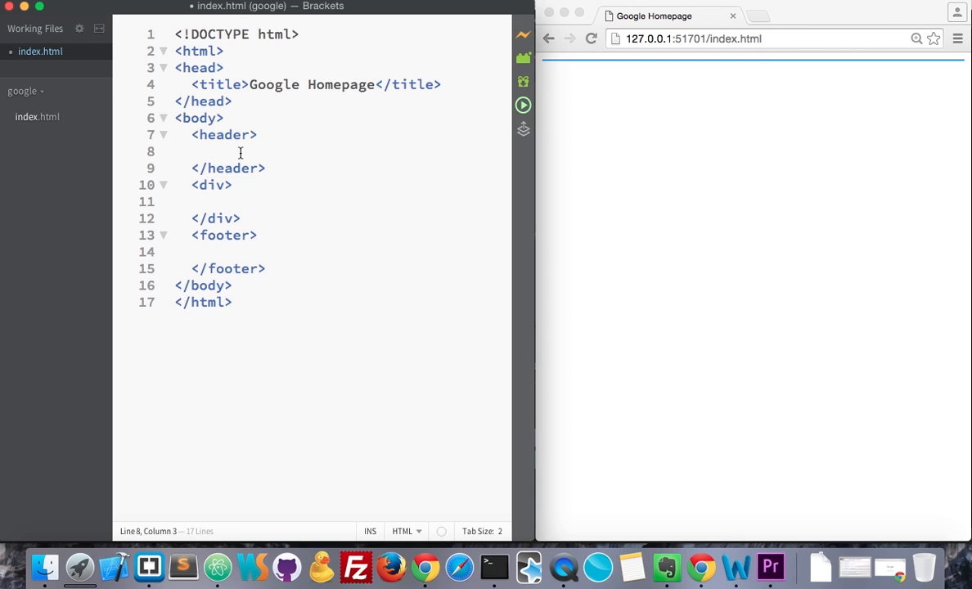
Add a nav element inside the header holding an unordered list with one empty list item.
text(<nav></nav>)
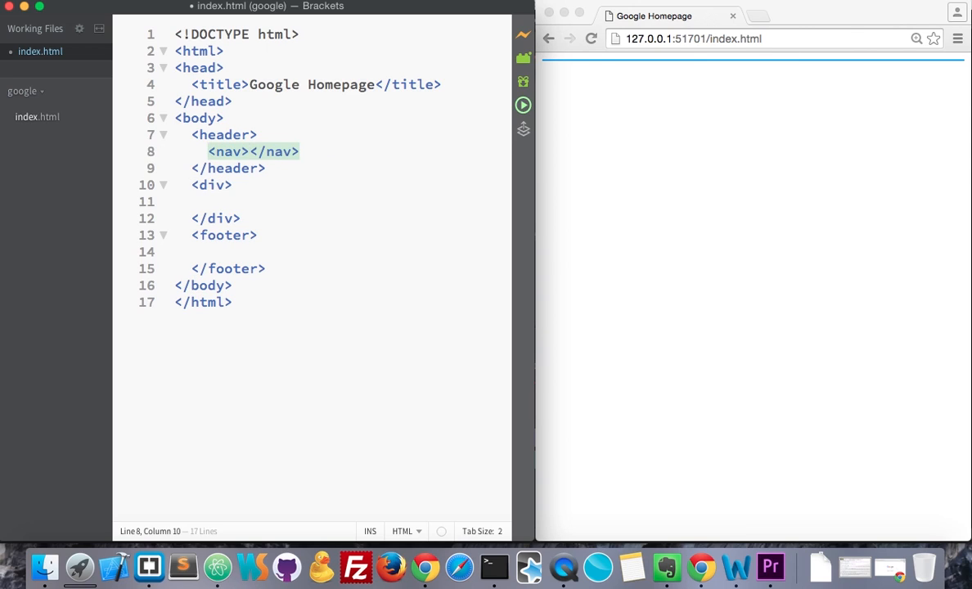
key(Enter)
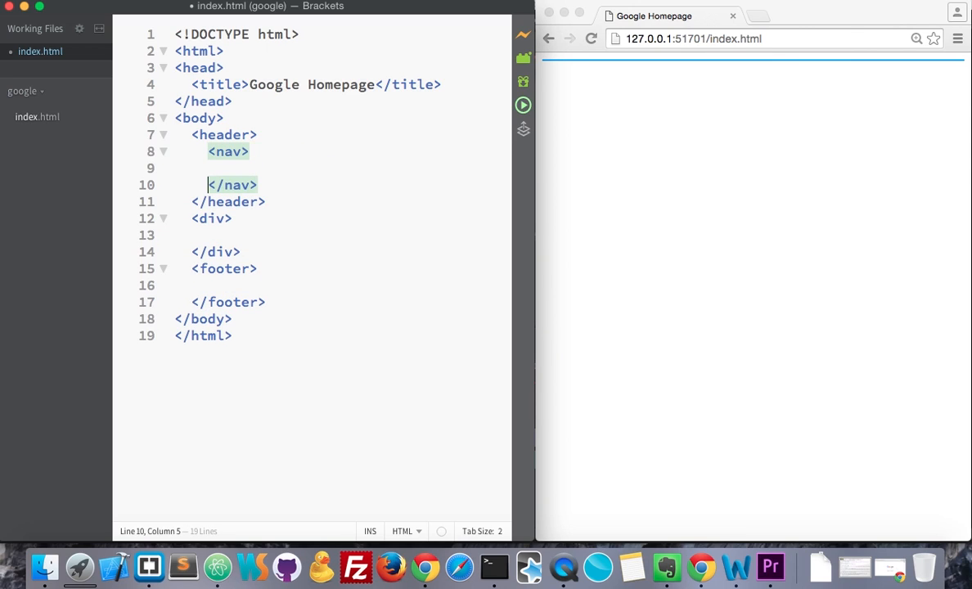
text(<)
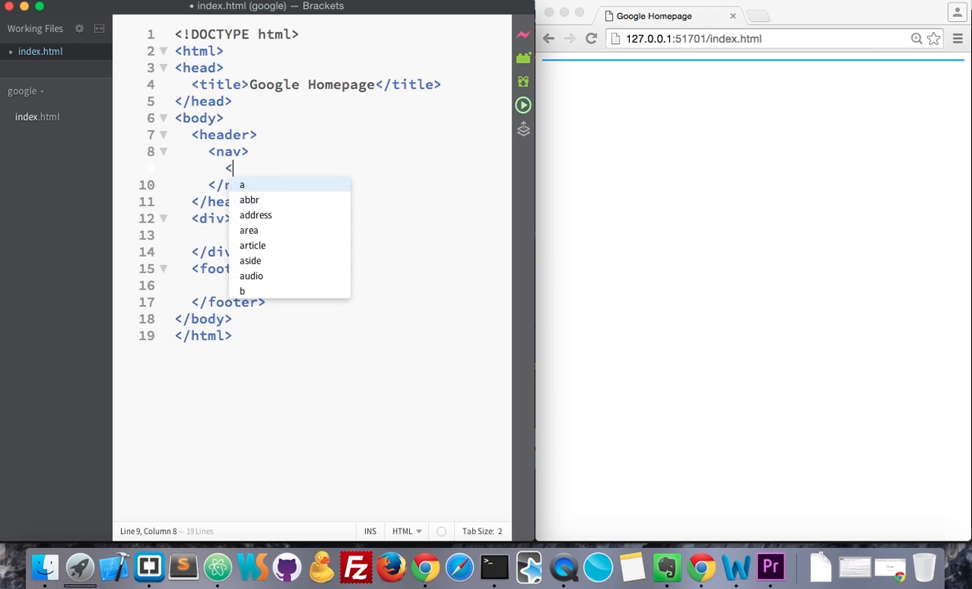
text(ul>)
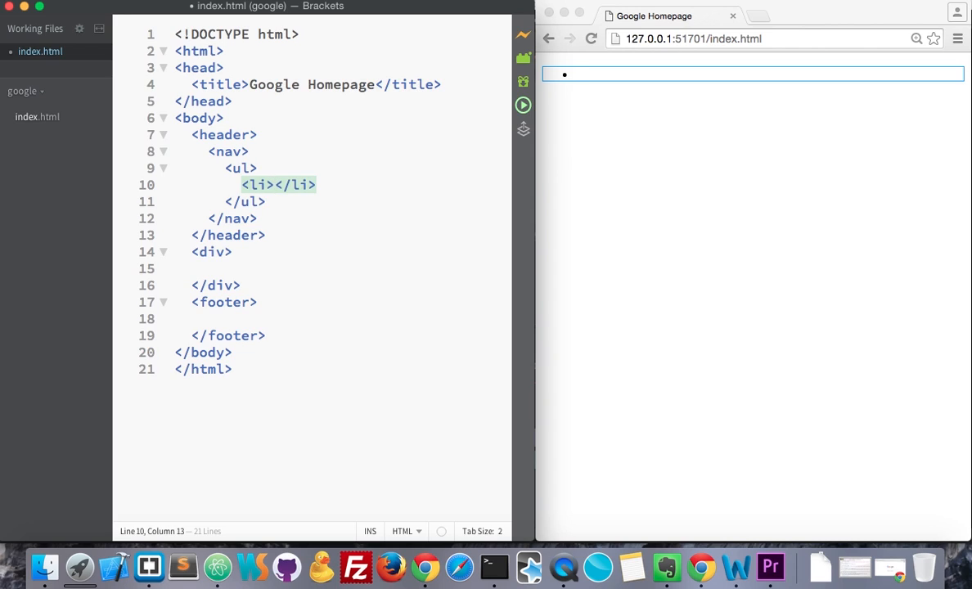
Fill the nav list items with Gwendolyn, Gmail and Images.
text(Gwendoly)
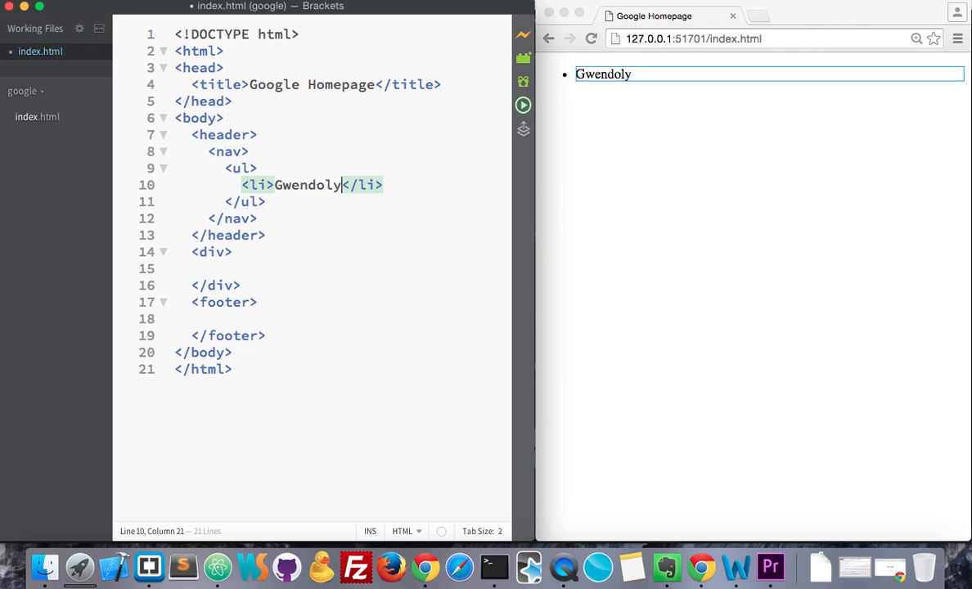
text(n)
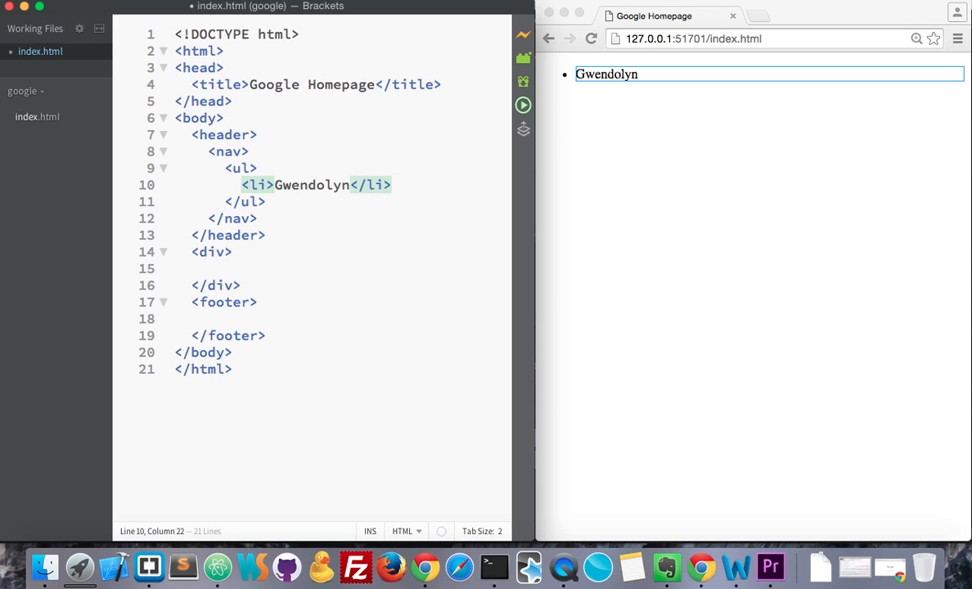
mouse_move(638, 330)
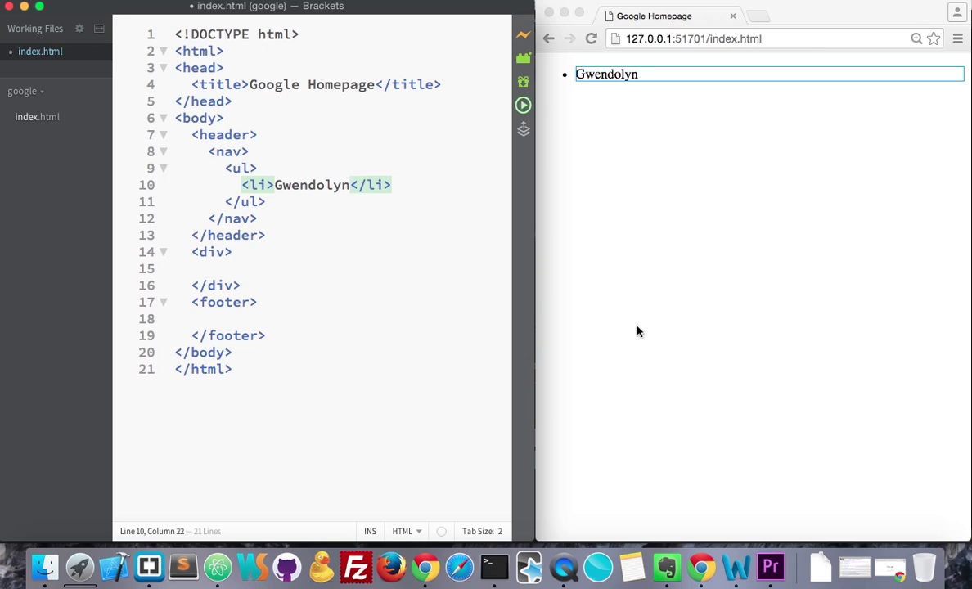
mouse_move(373, 193)
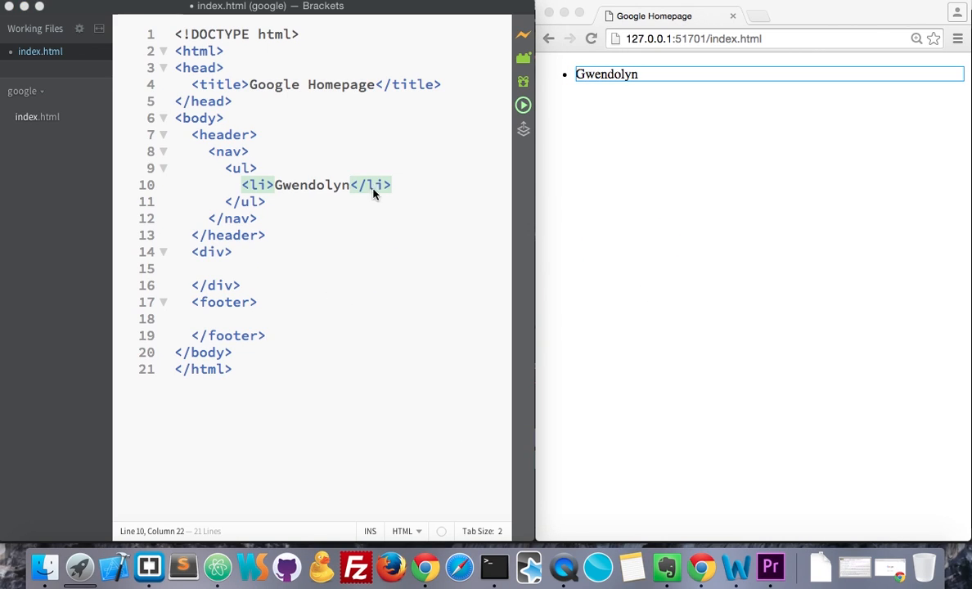
click(392, 185)
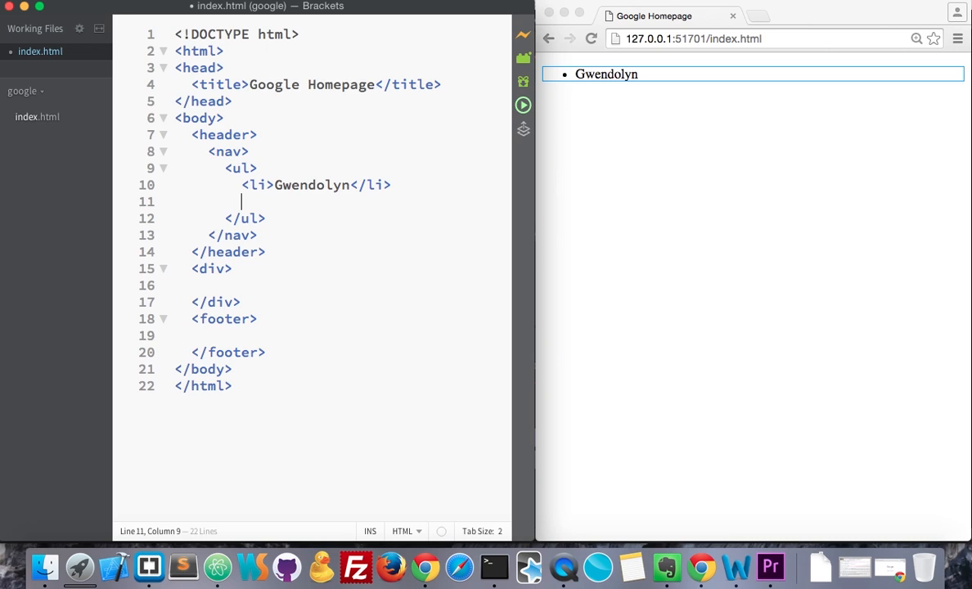
text(<li></li>)
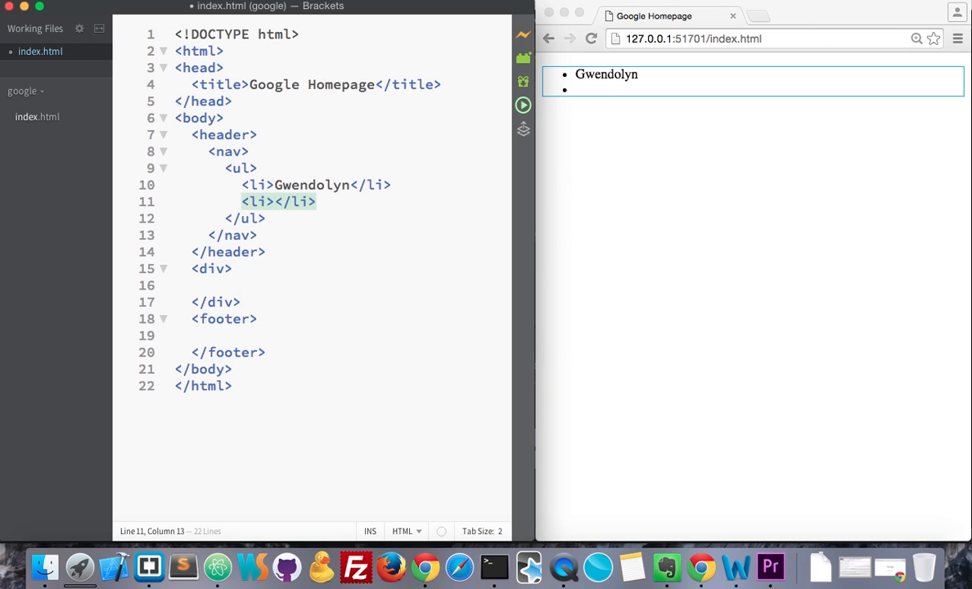
text(Gmail)
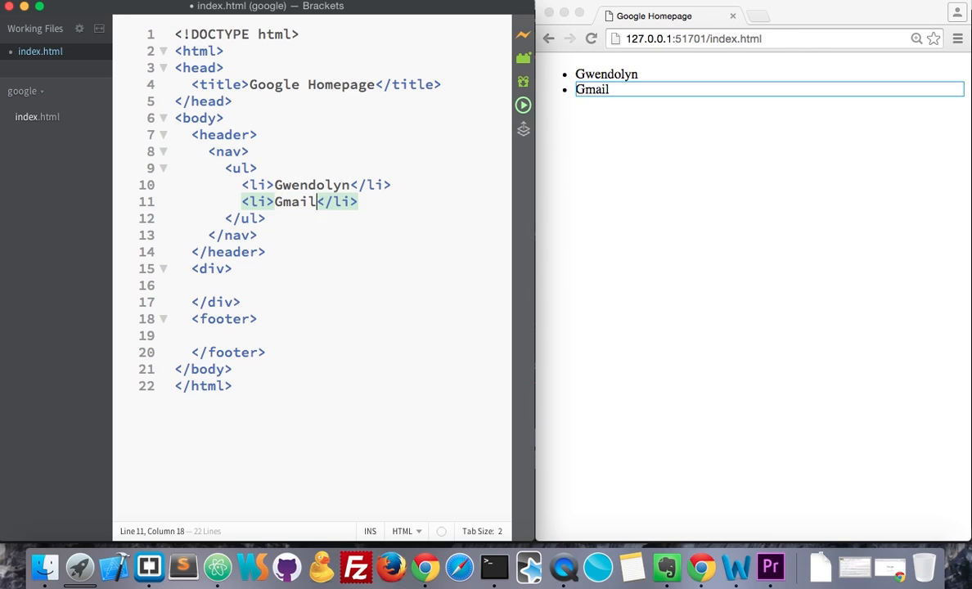
text(<li>Im</li>)
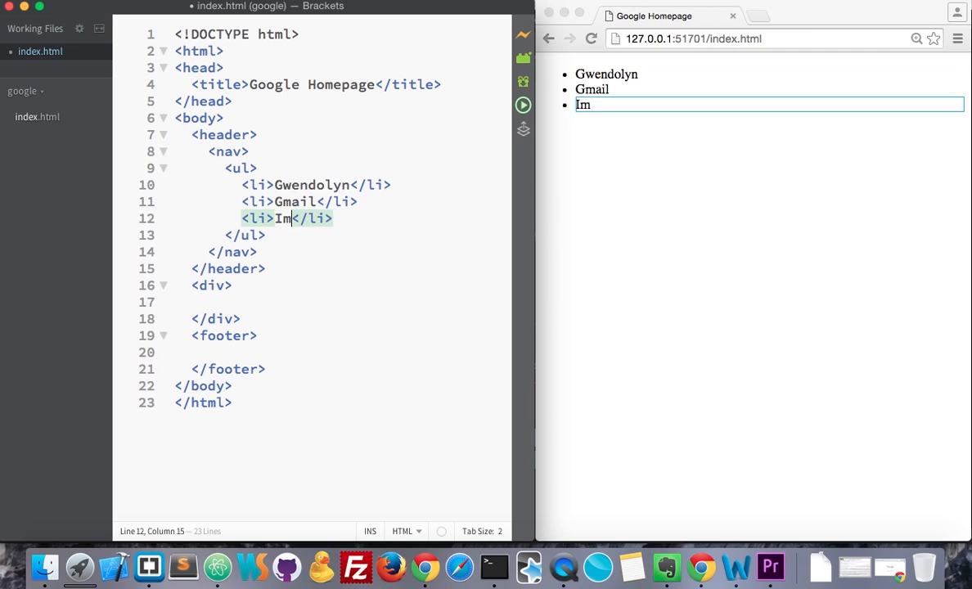
text(ages)
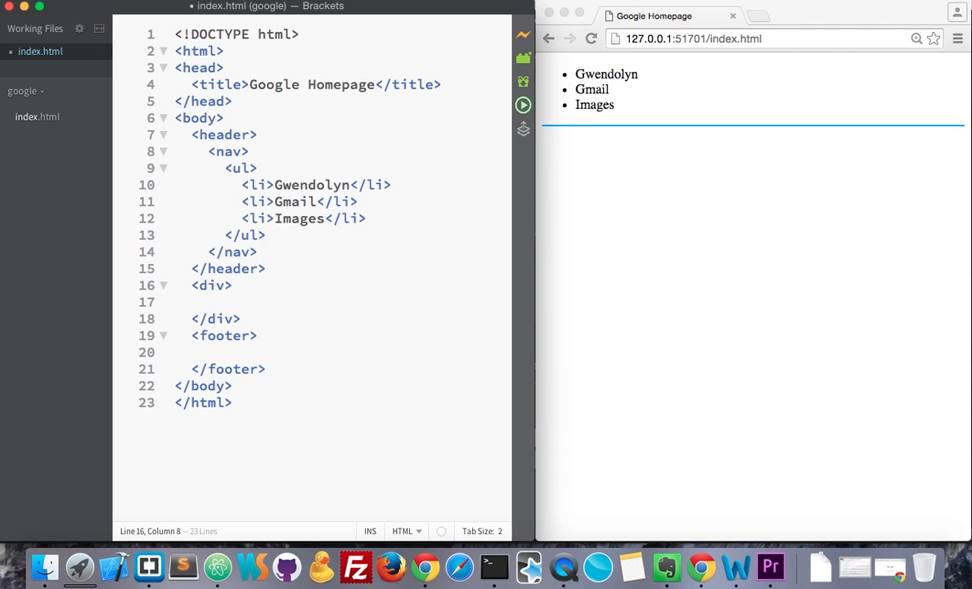
Write an img tag with an empty src attribute inside the main div.
click(208, 301)
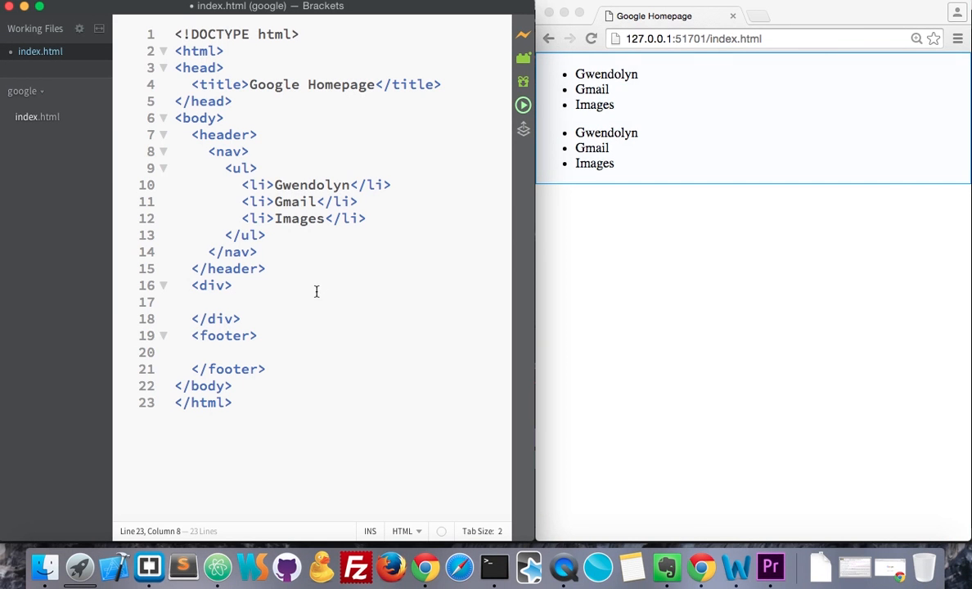
click(309, 301)
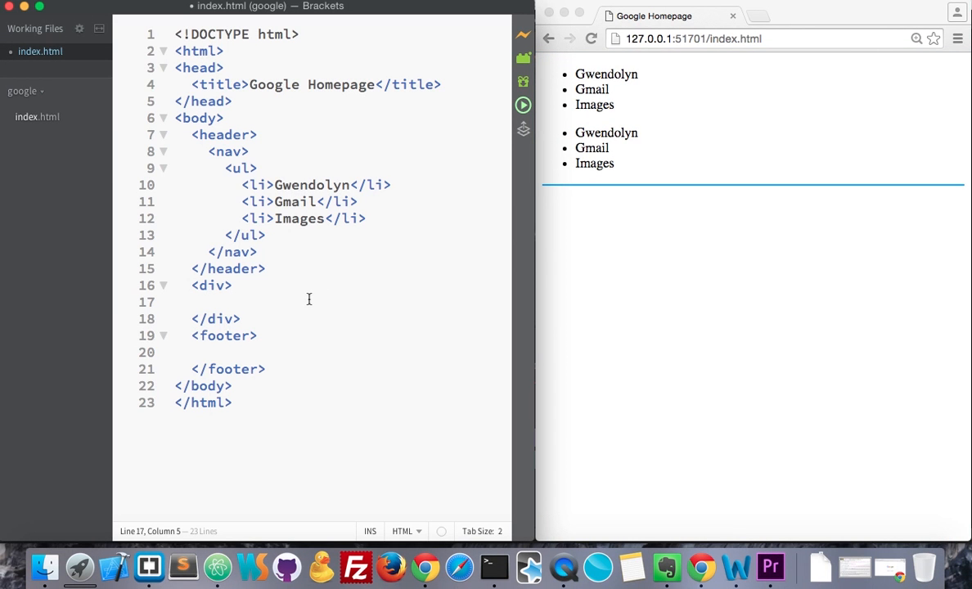
text(<im)
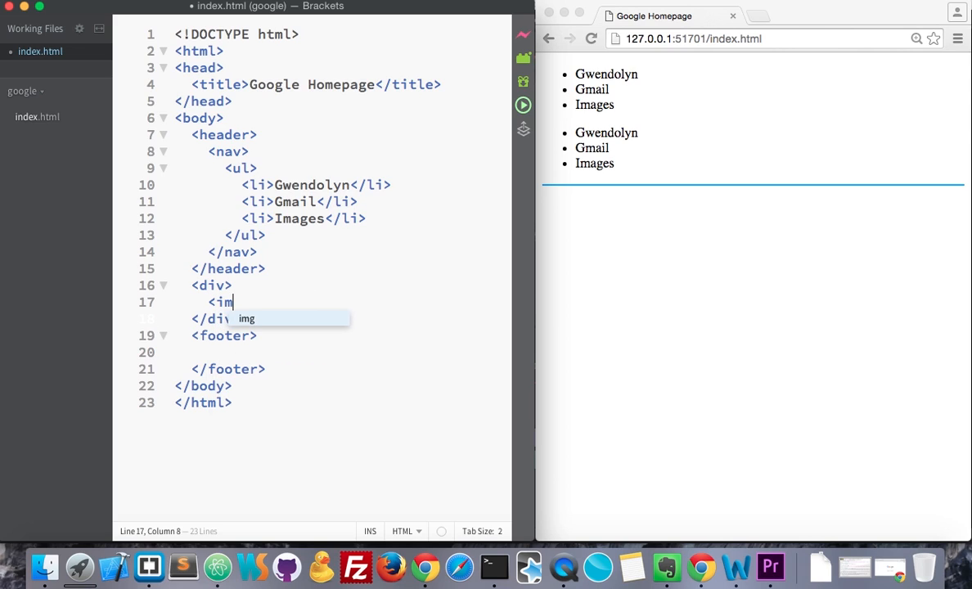
text(g)
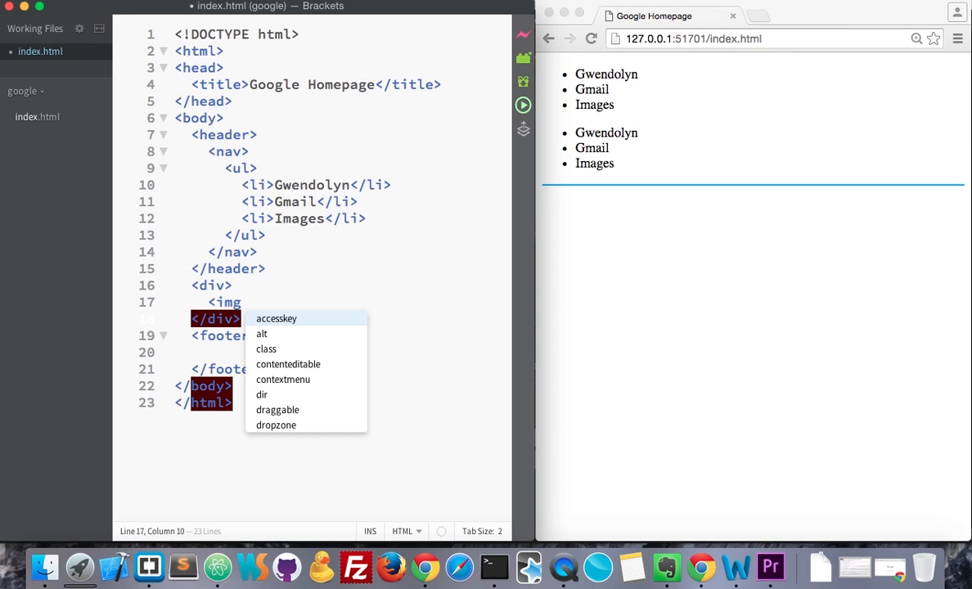
text(src=)
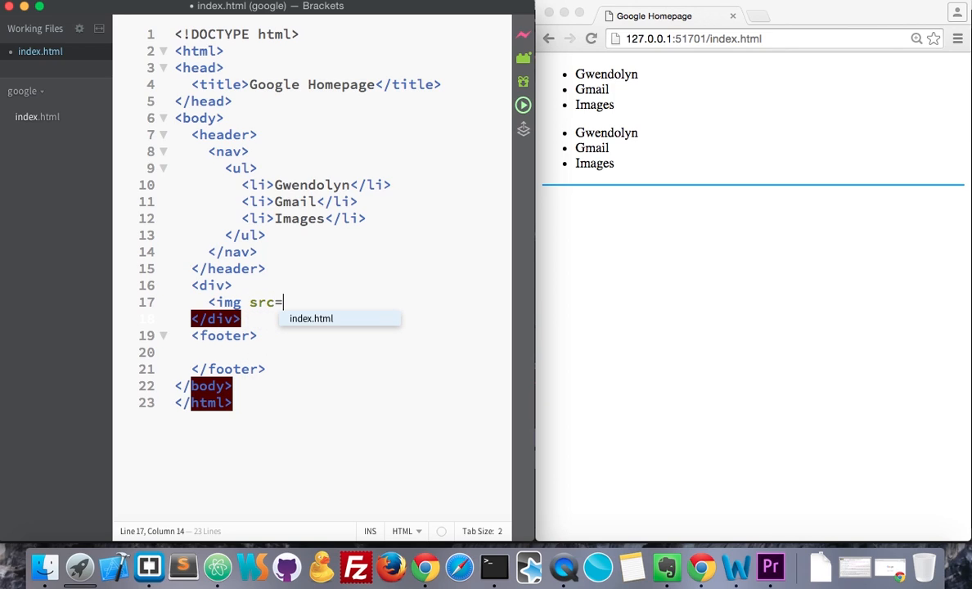
text('')
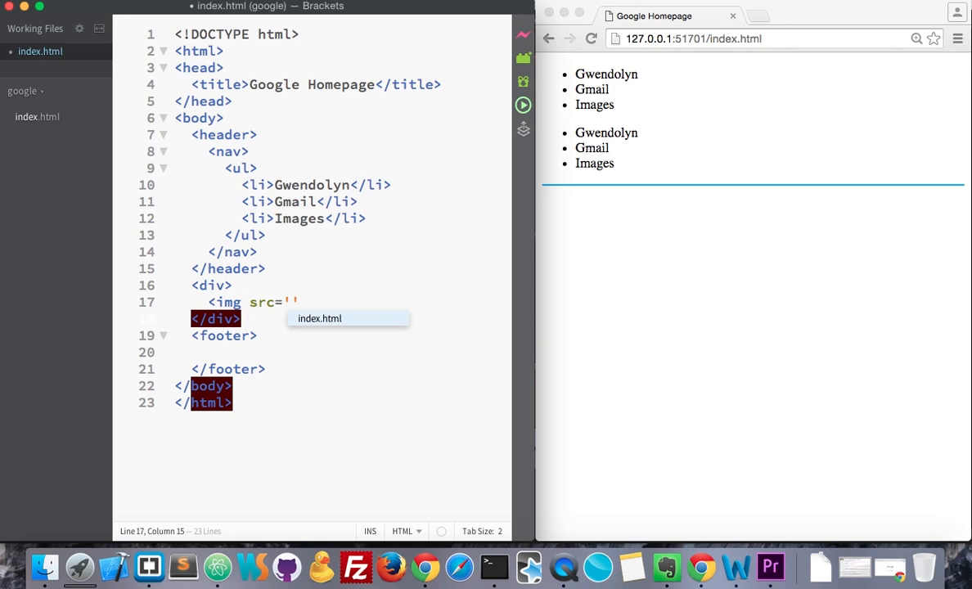
text(>)
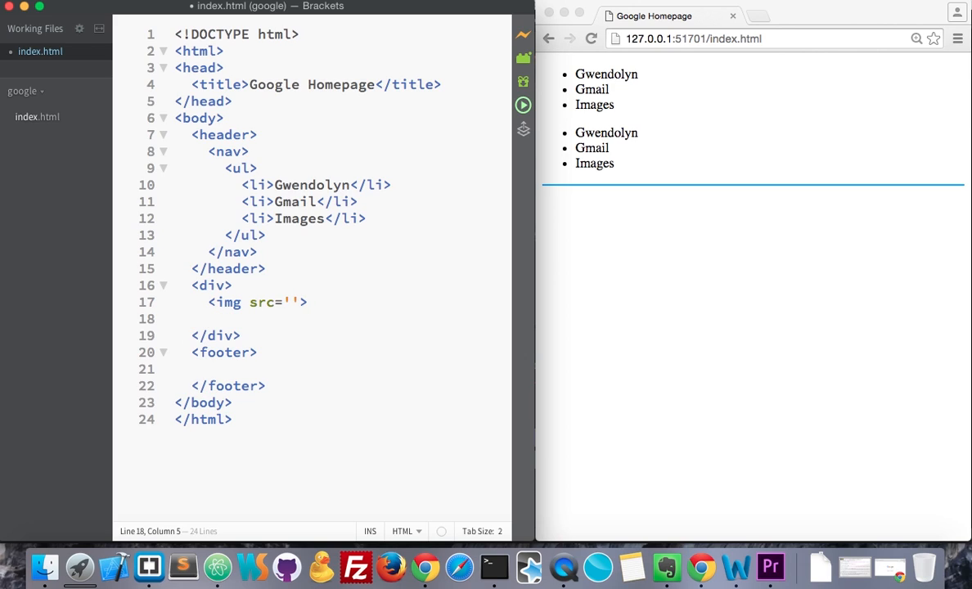
text(<)
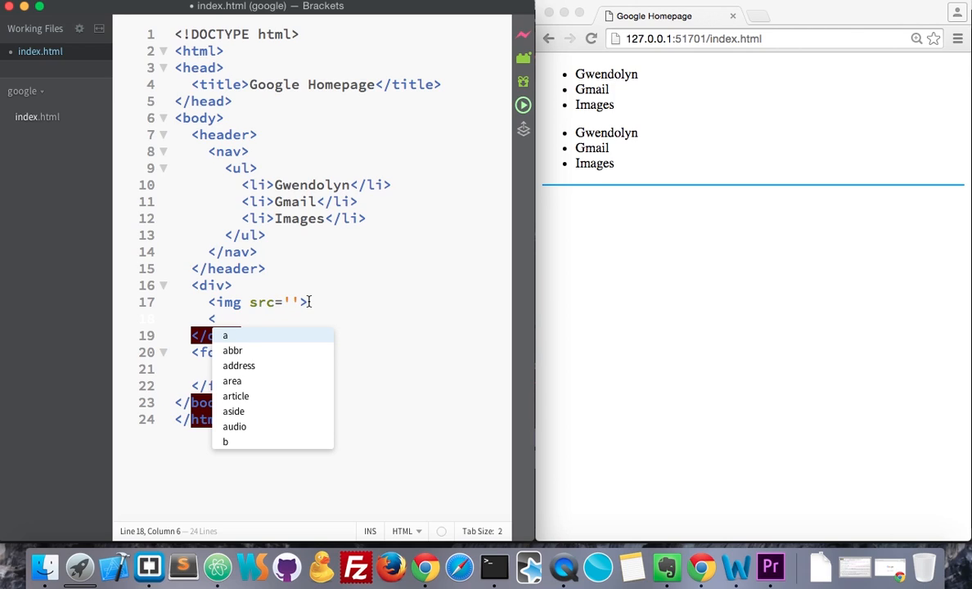
mouse_move(370, 260)
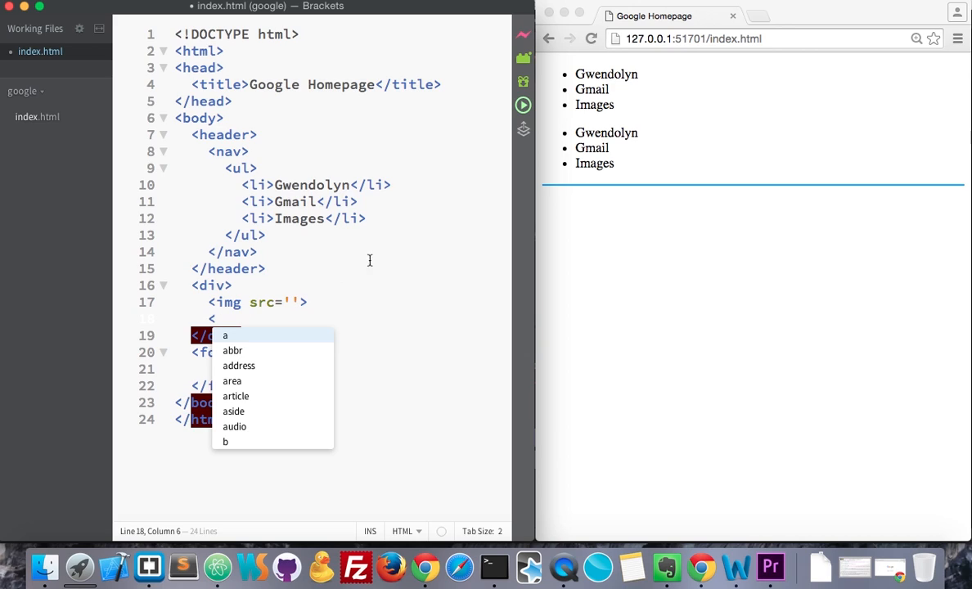
mouse_move(420, 314)
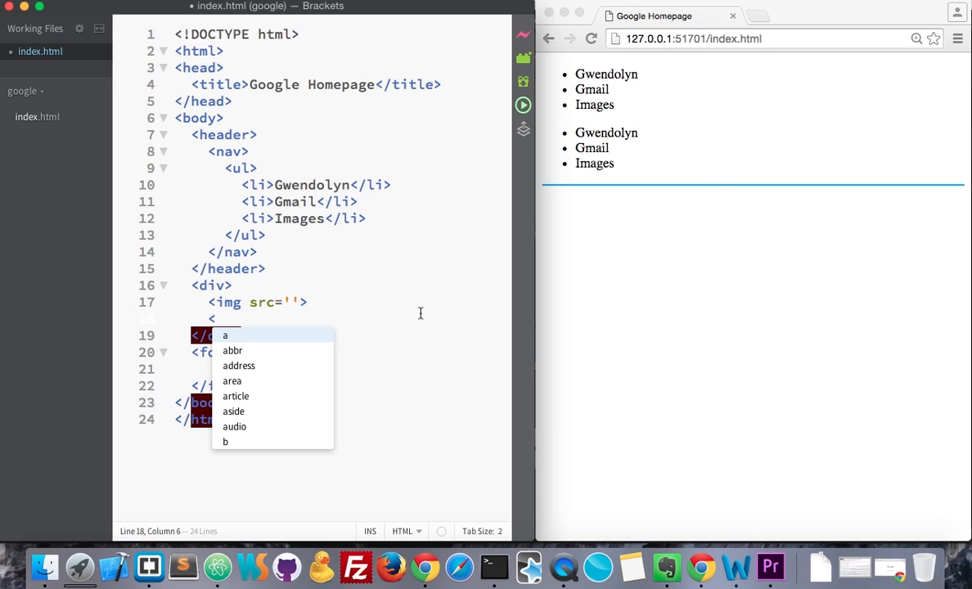
Add an input of type text below the image and begin its Search placeholder.
text(inpu)
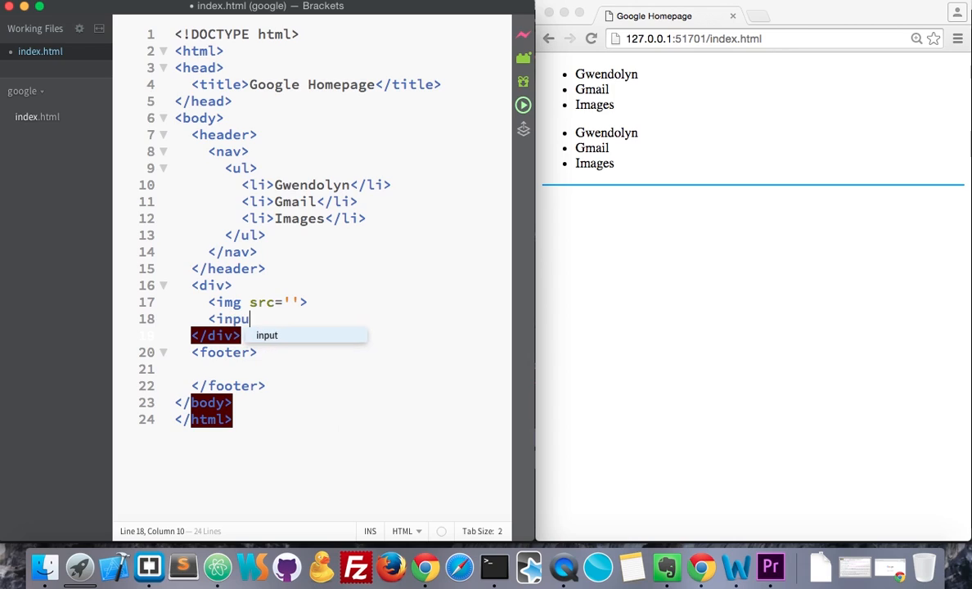
text(t)
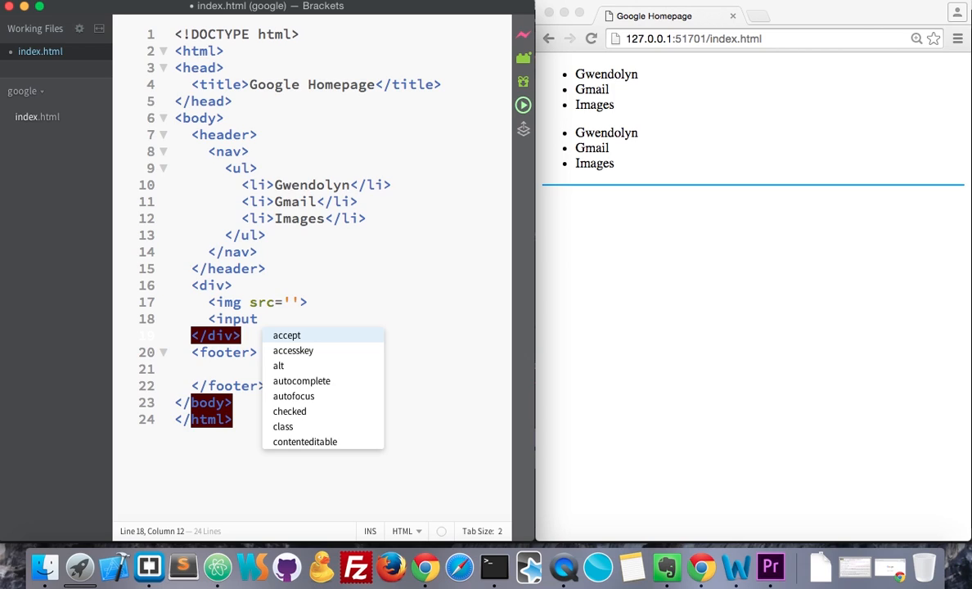
text(type)
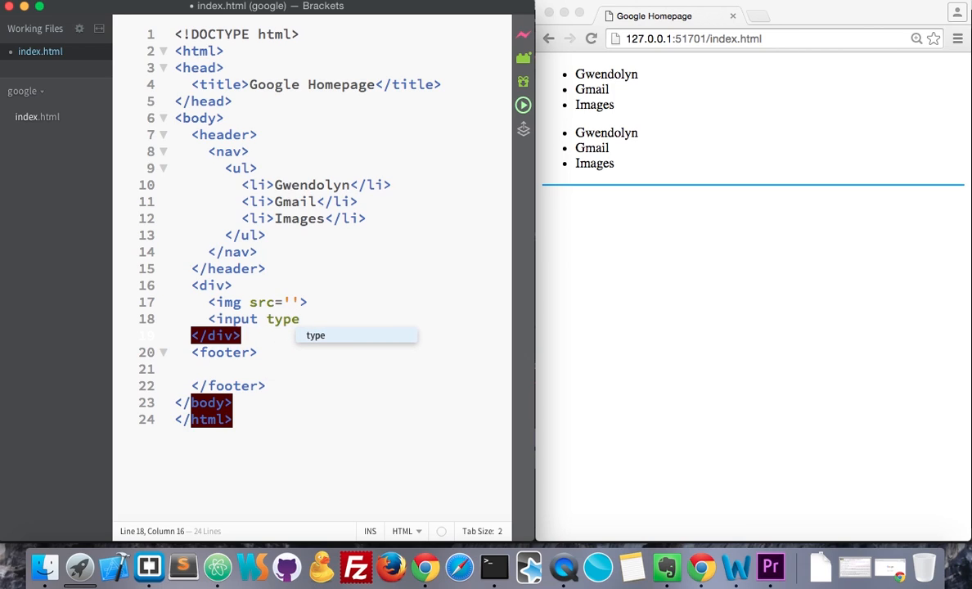
text(='text'>)
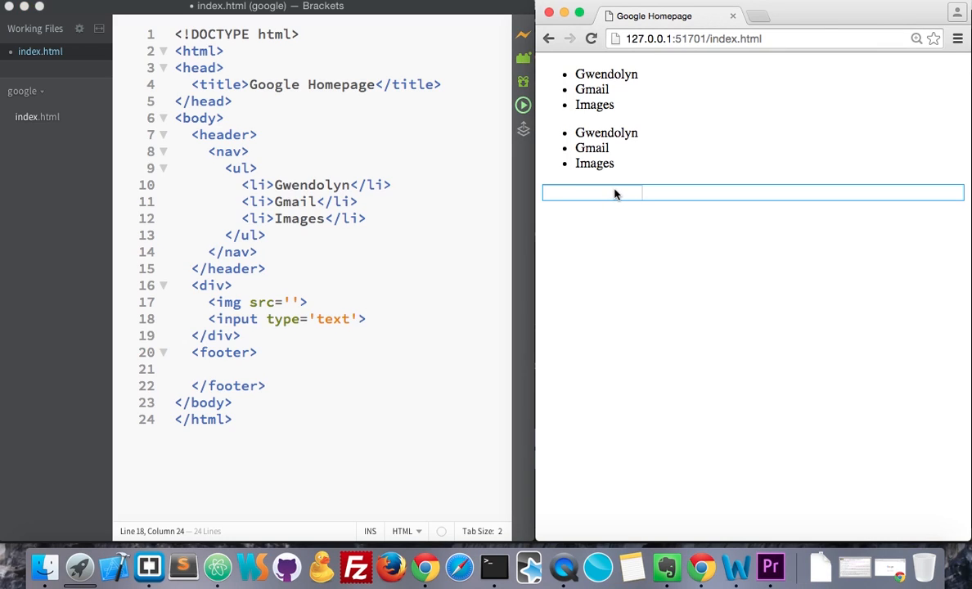
click(593, 193)
text( placeholder=')
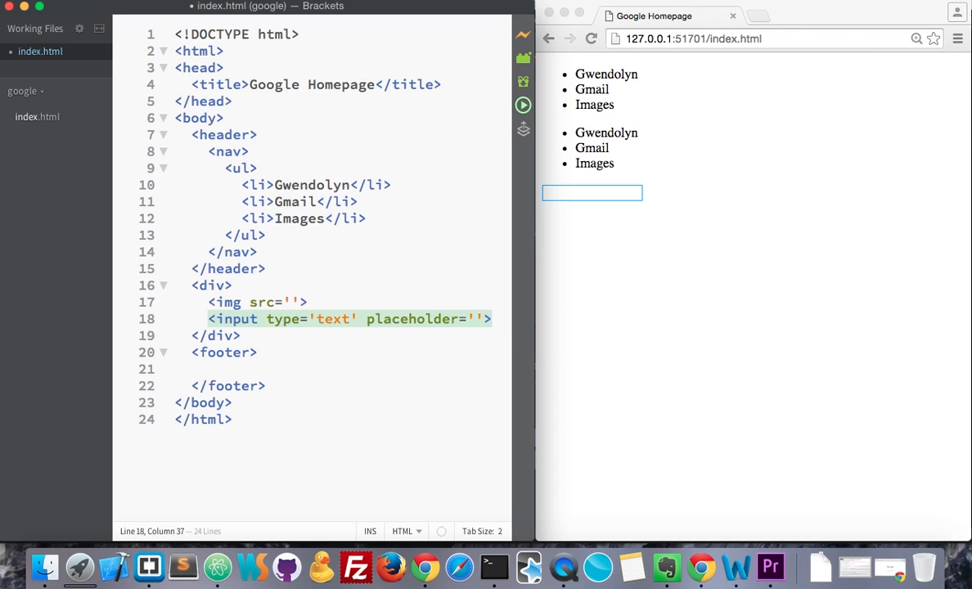
text(Search.)
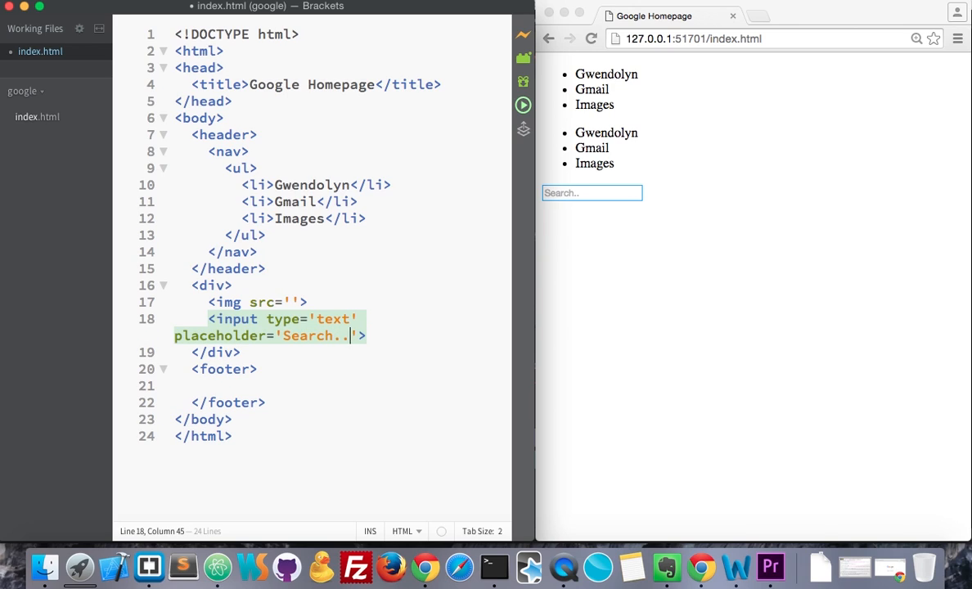
Complete the placeholder as Search... and test typing in the preview search box.
text(.)
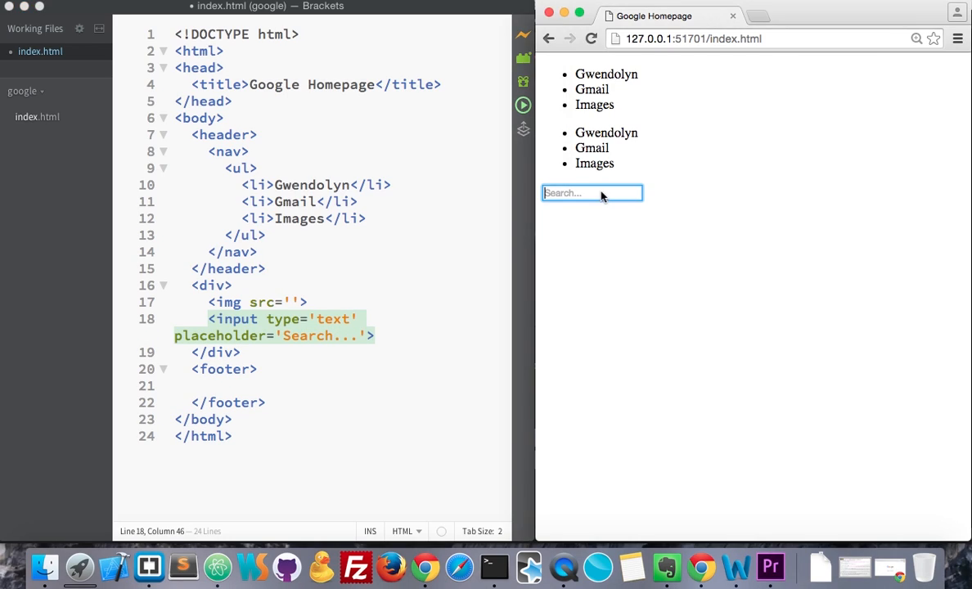
text(dfdsf)
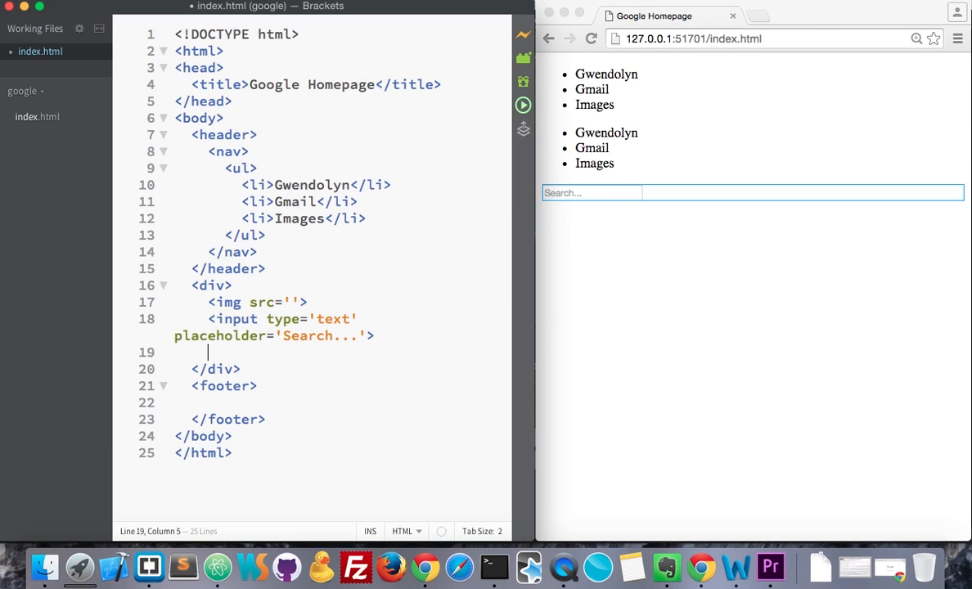
Add a submit input with value Google Search after the search field.
text(<)
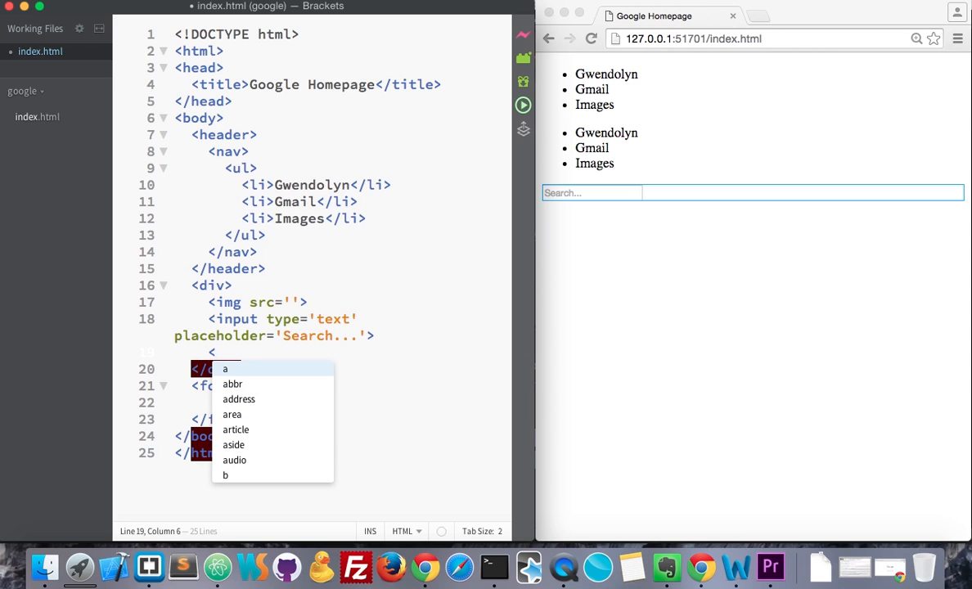
text(input type=)
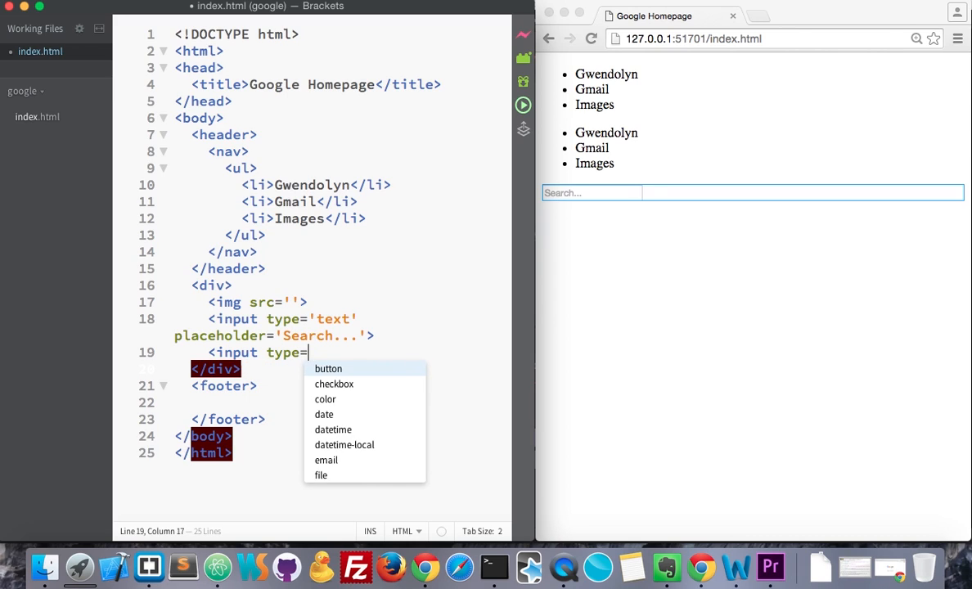
text(submit' value='G')
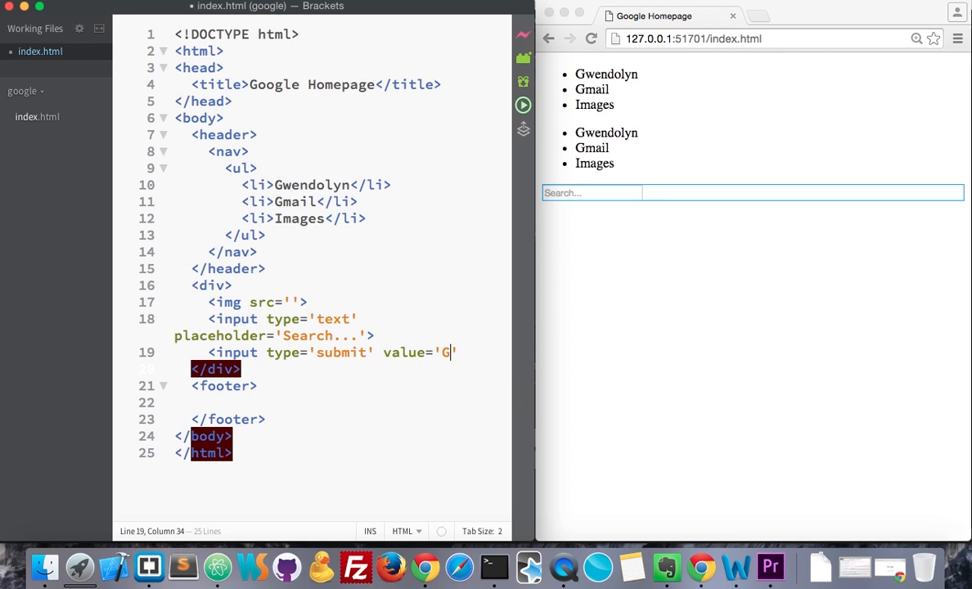
text(oogle Search)
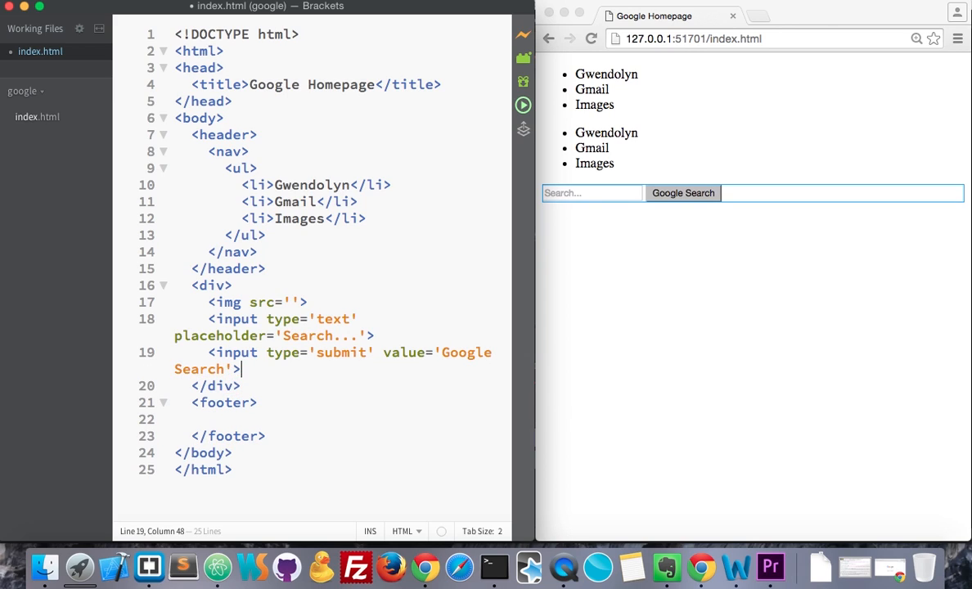
mouse_move(589, 250)
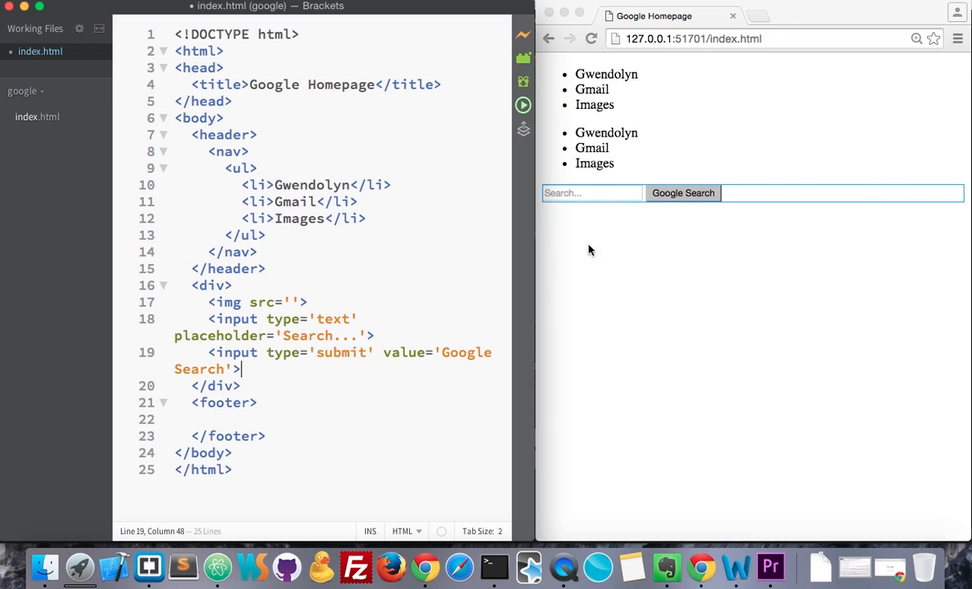
text(<input type='submit)
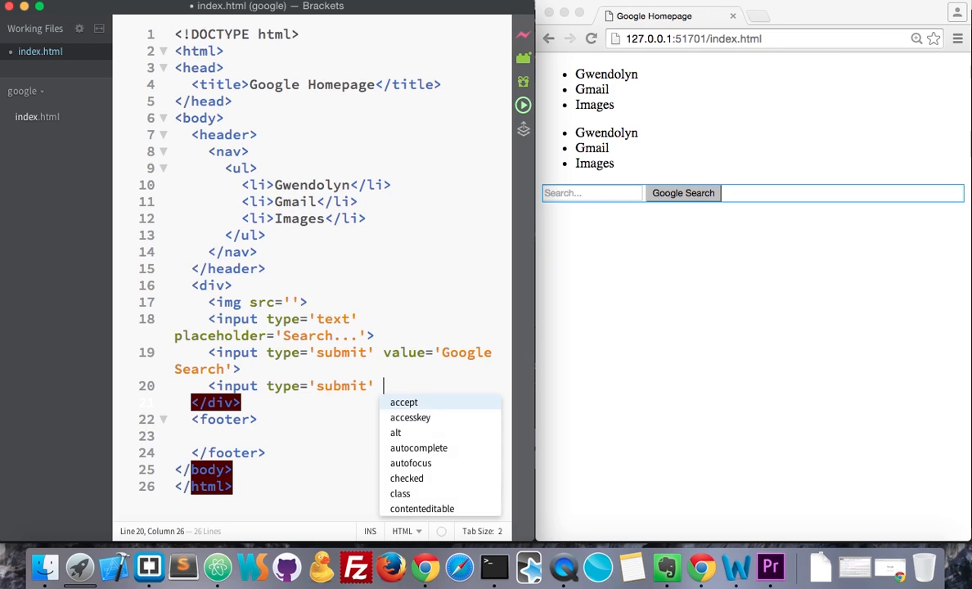
Set the second submit button's value to "I'm feeling lucky!" using double quotes around the apostrophe.
text(value=')
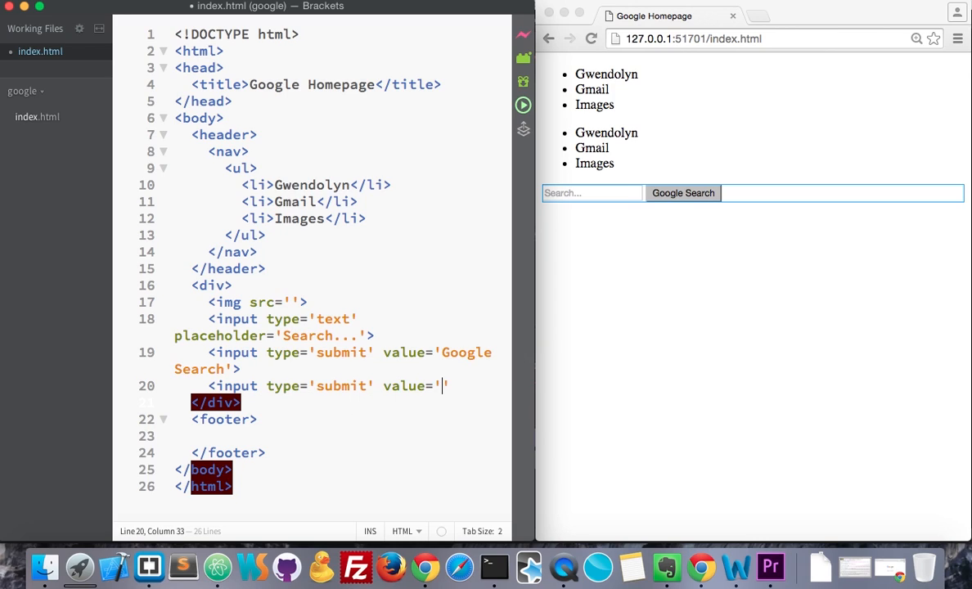
text(I'm)
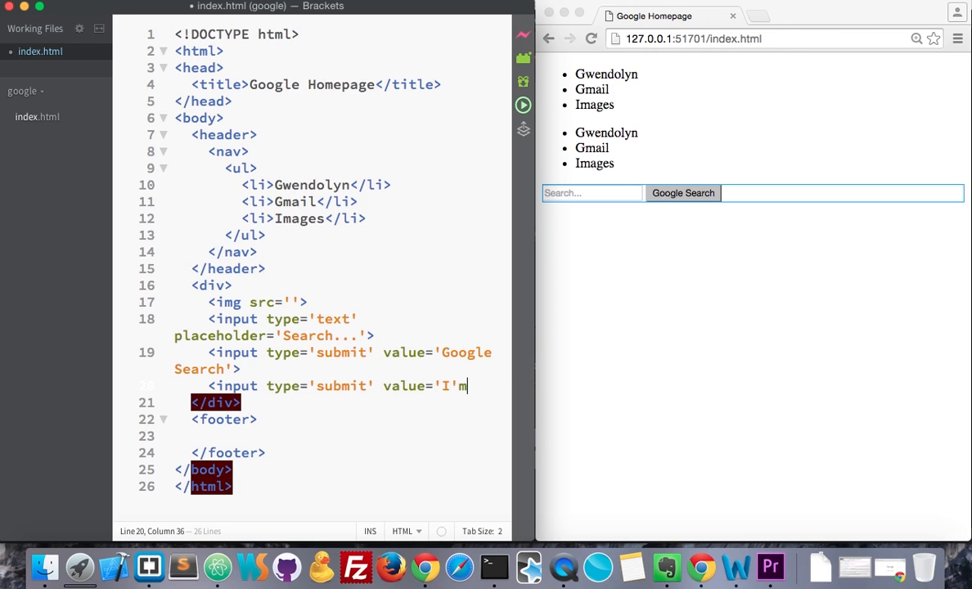
text(feeling luc)
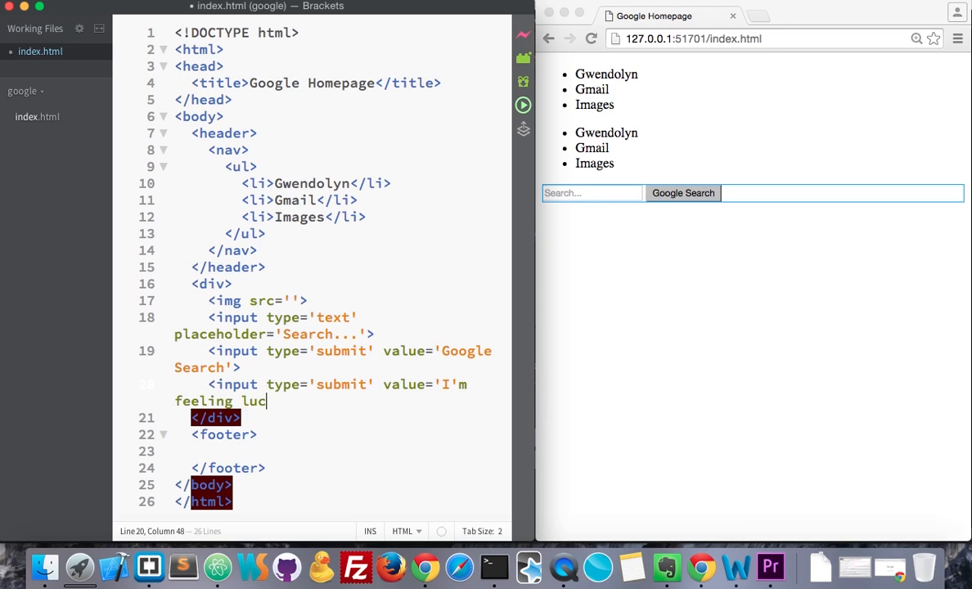
text(ky)
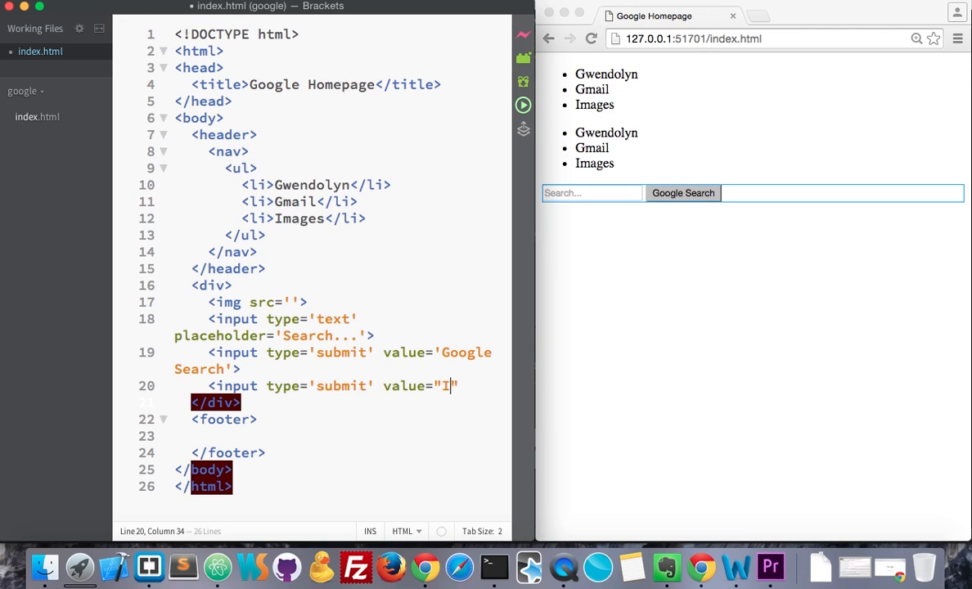
text('m)
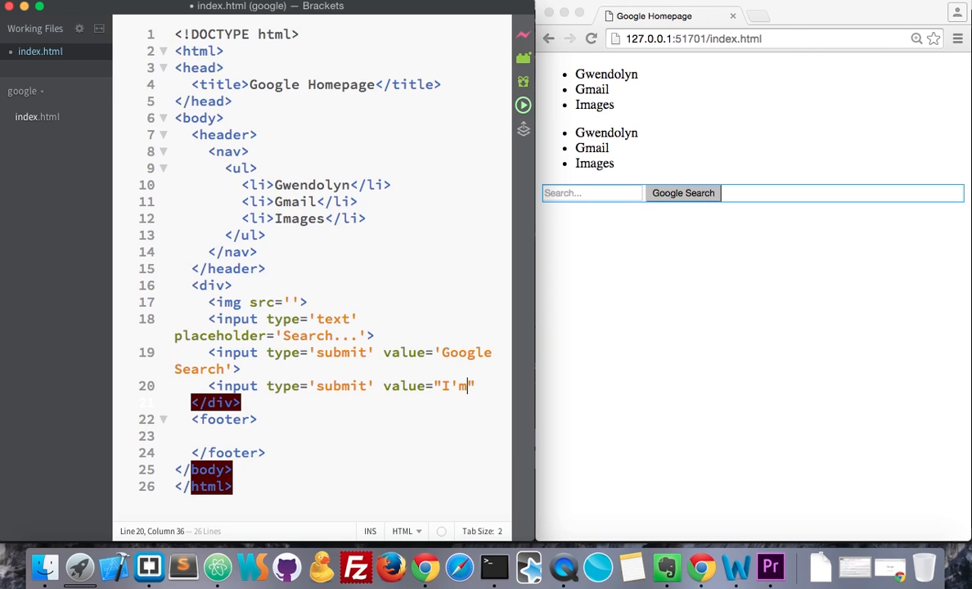
text(feeling luc)
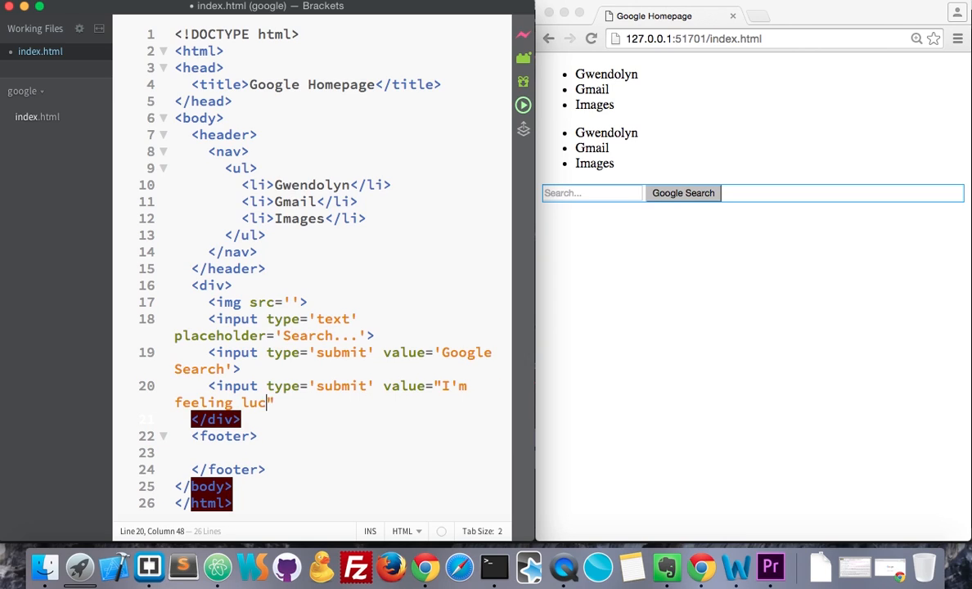
text(ky!">)
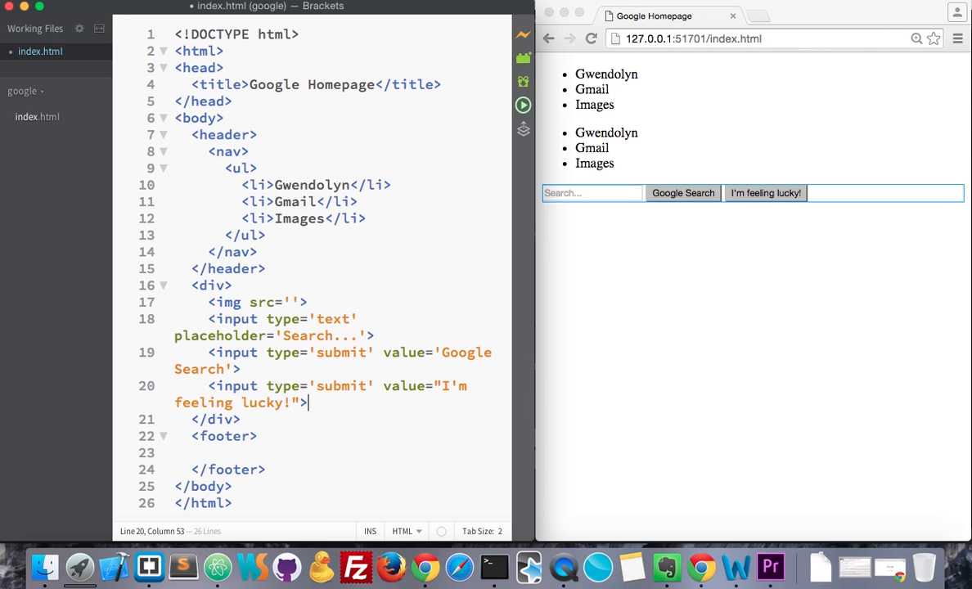
click(435, 352)
text(<)
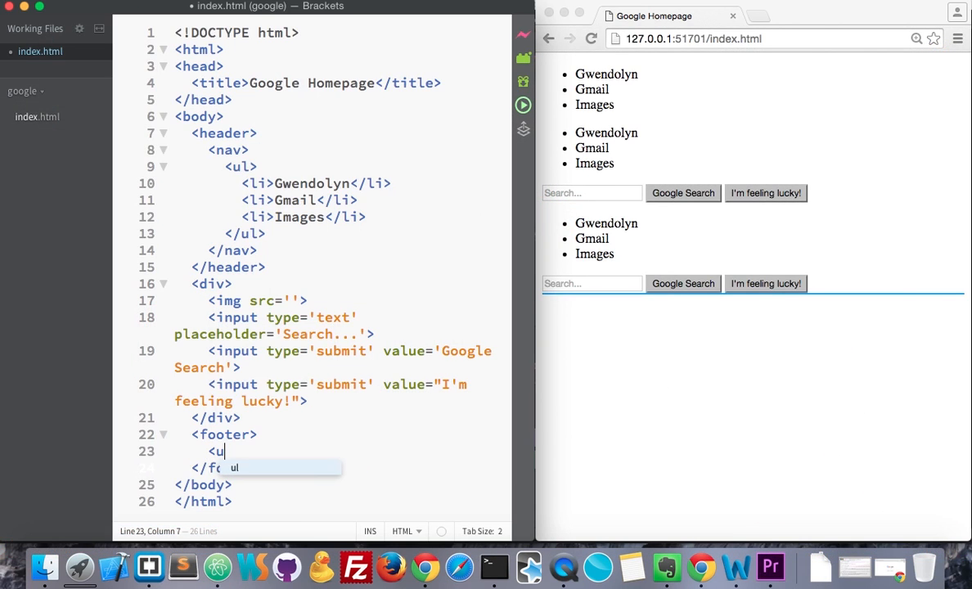
Add the first footer list with items Advertising, Business and About.
text(ul>)
text(<)
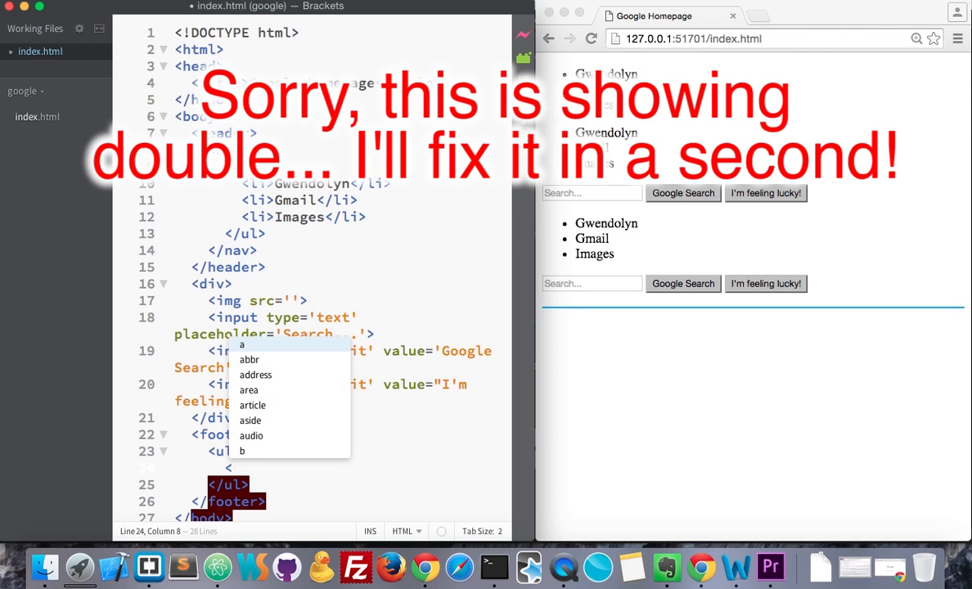
text(li)
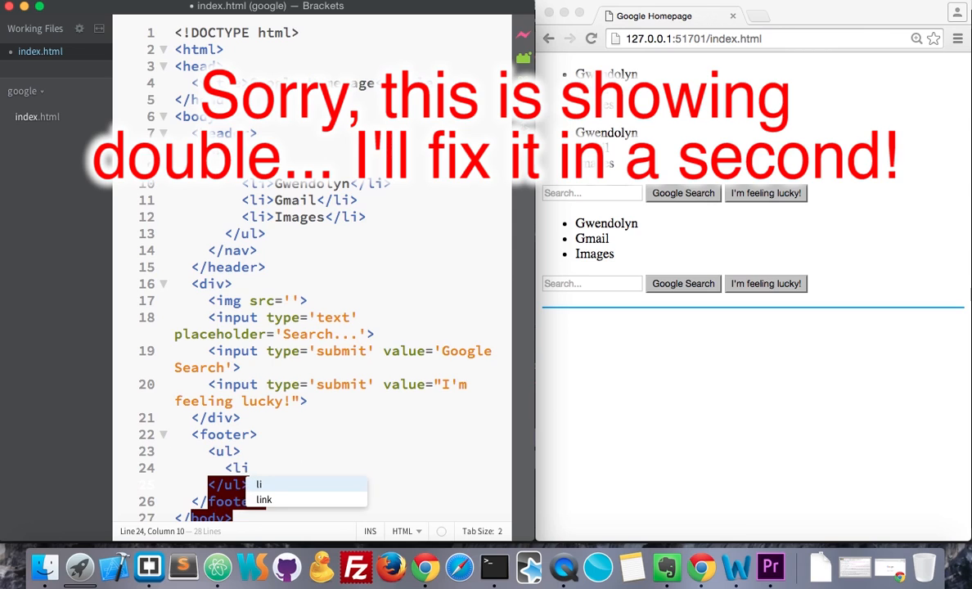
text(Advertising</li>)
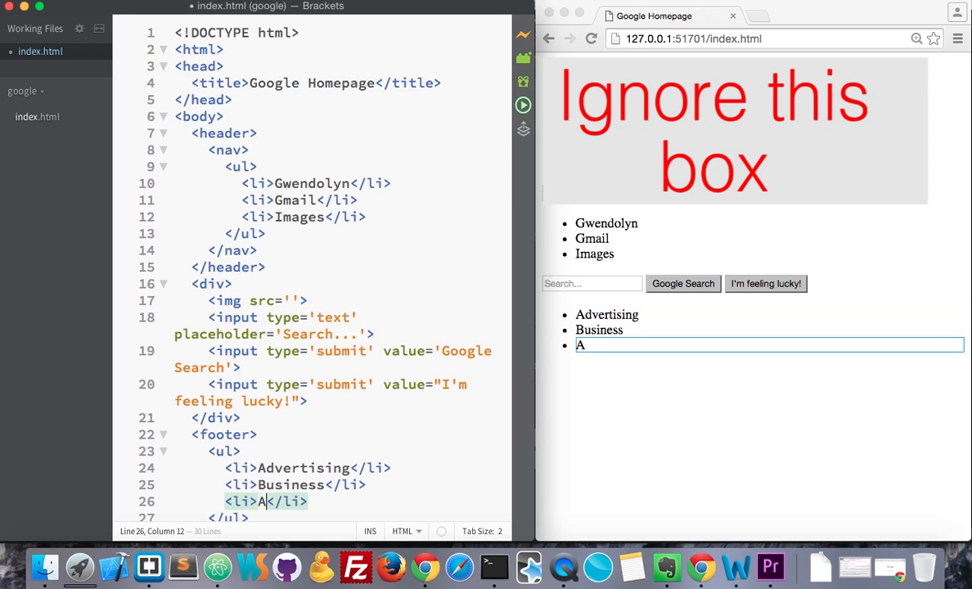
text(bout)
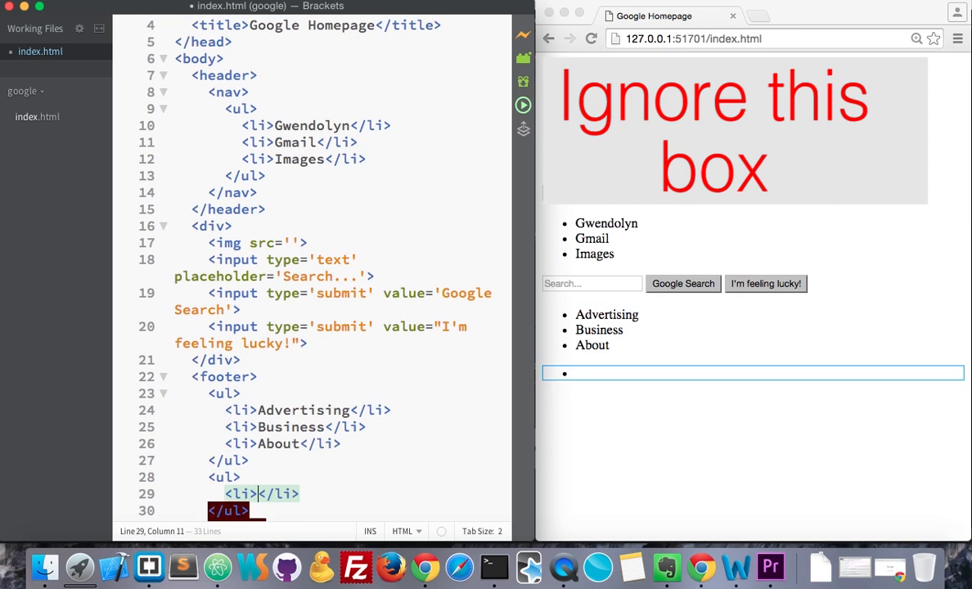
Add the second footer list with items Privacy, Terms and Settings.
text(Privacy)
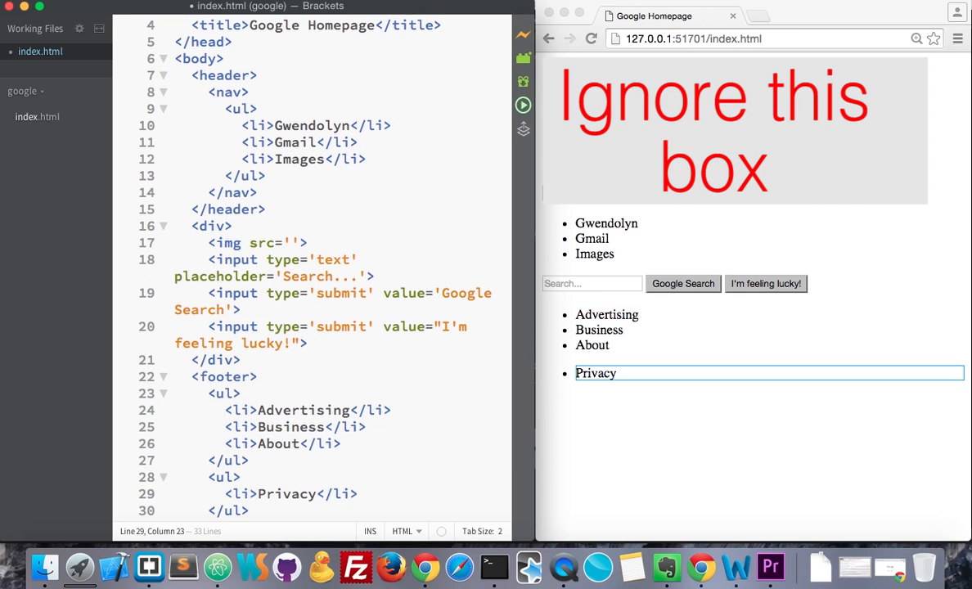
text(<li>Terms</li>)
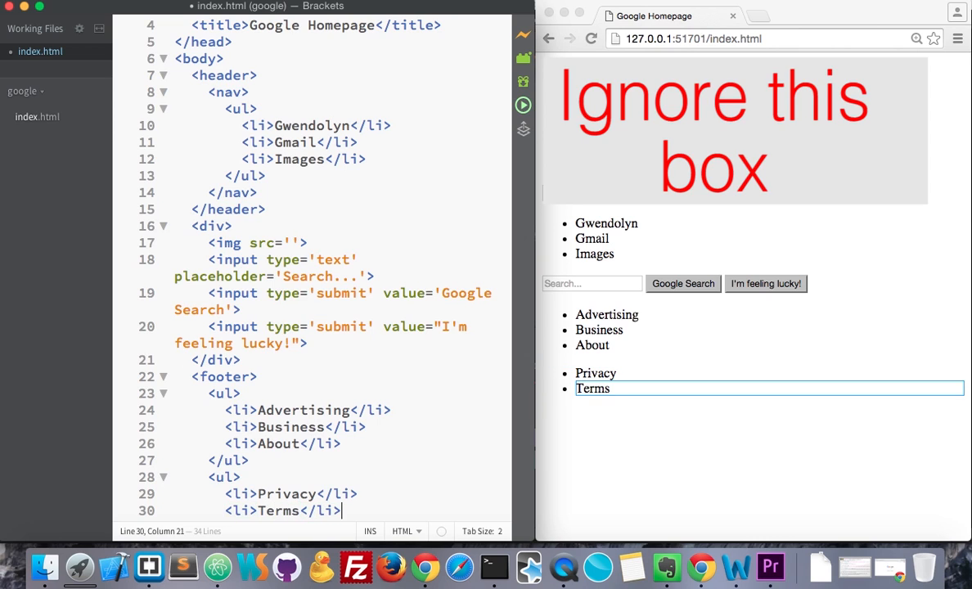
text(<li>Settings</li>)
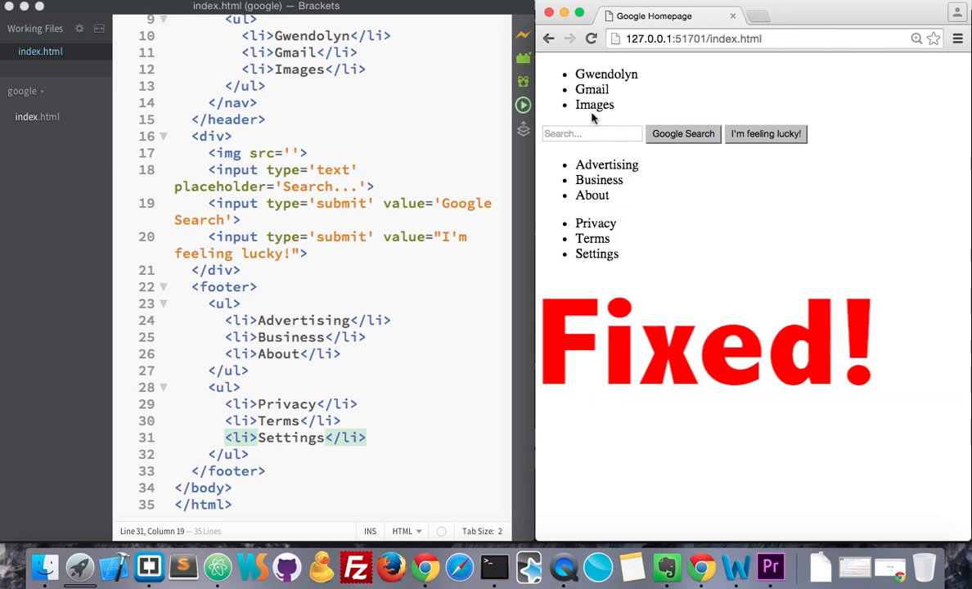
mouse_move(654, 255)
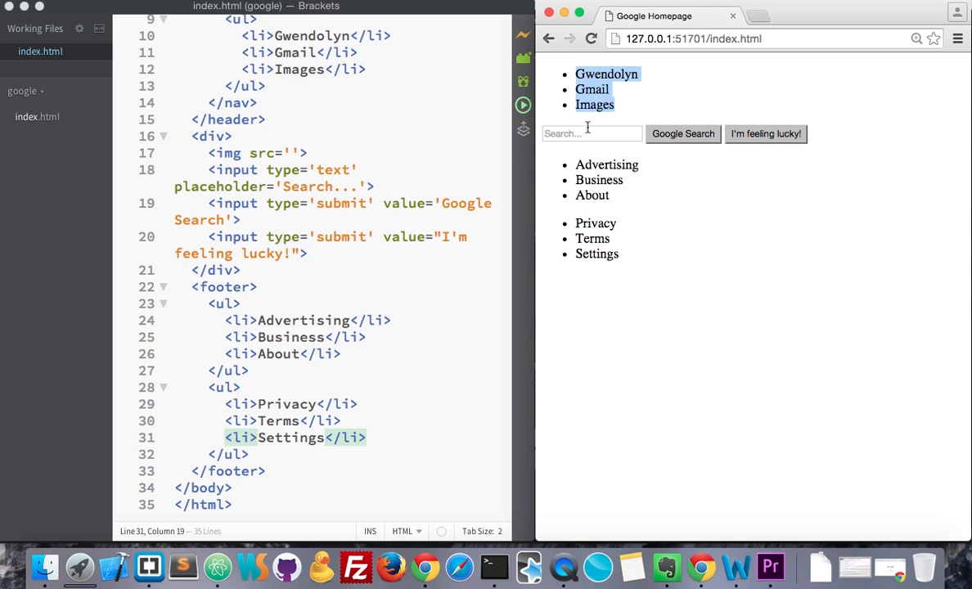
click(590, 134)
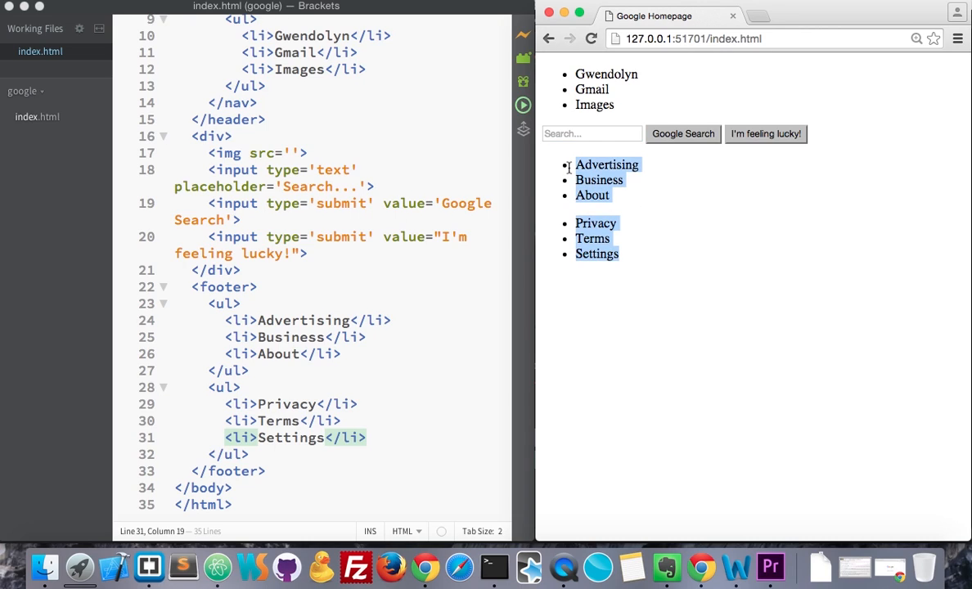
mouse_move(799, 363)
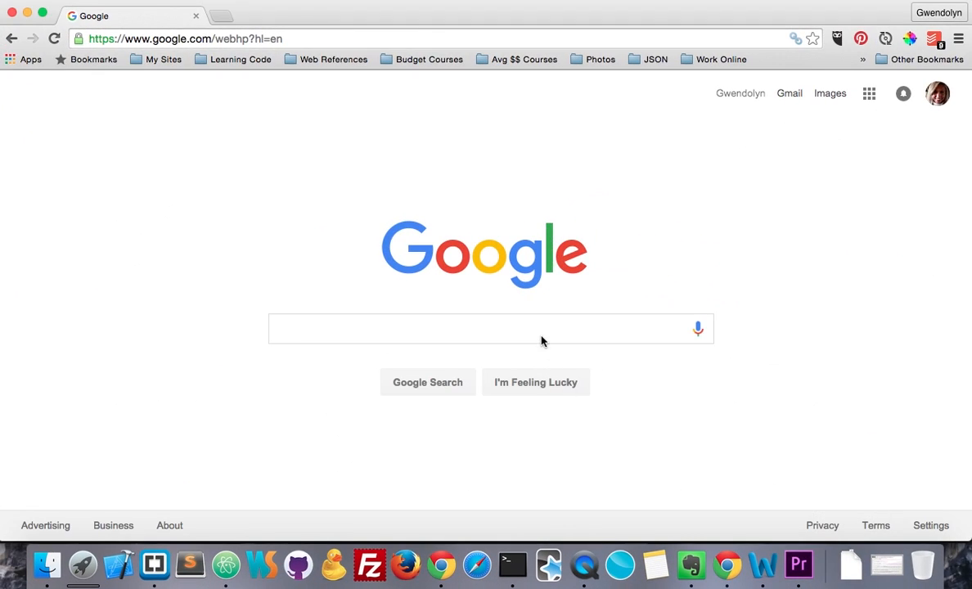
mouse_move(606, 416)
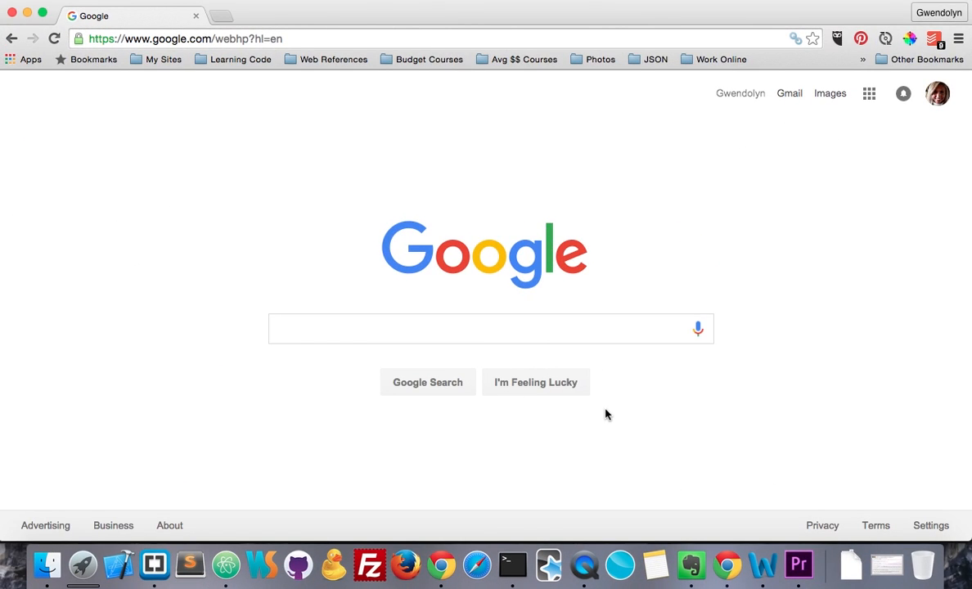
mouse_move(79, 3)
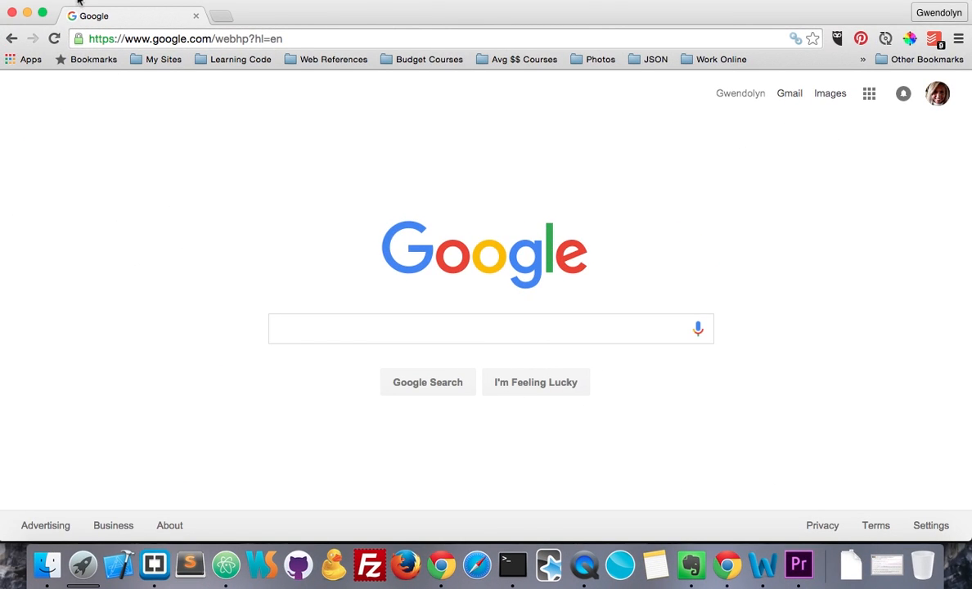